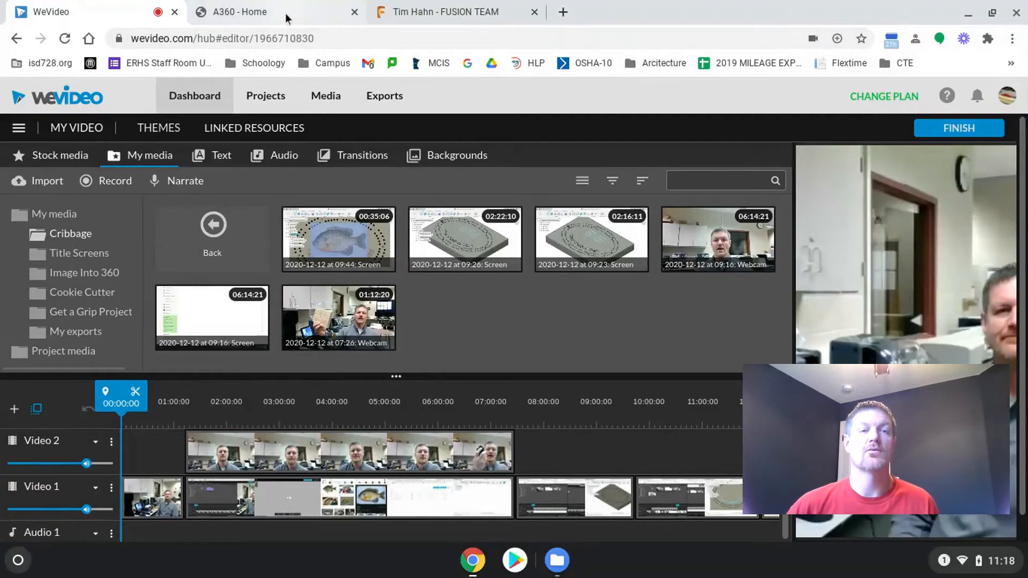
Leave the WeVideo editor and sign in to A360 to reach the Fusion Team projects list
click(256, 12)
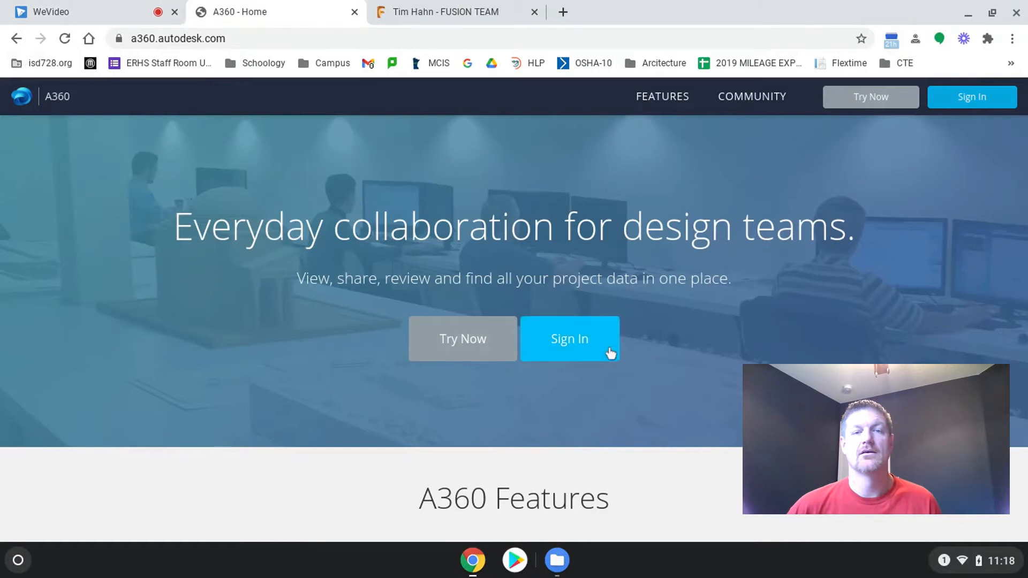
click(569, 339)
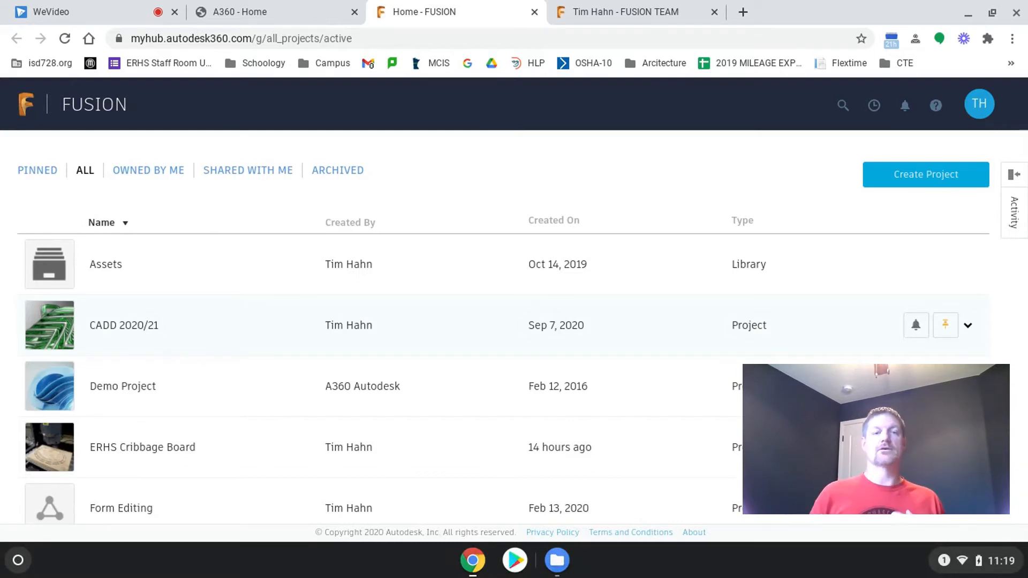
mouse_move(507, 279)
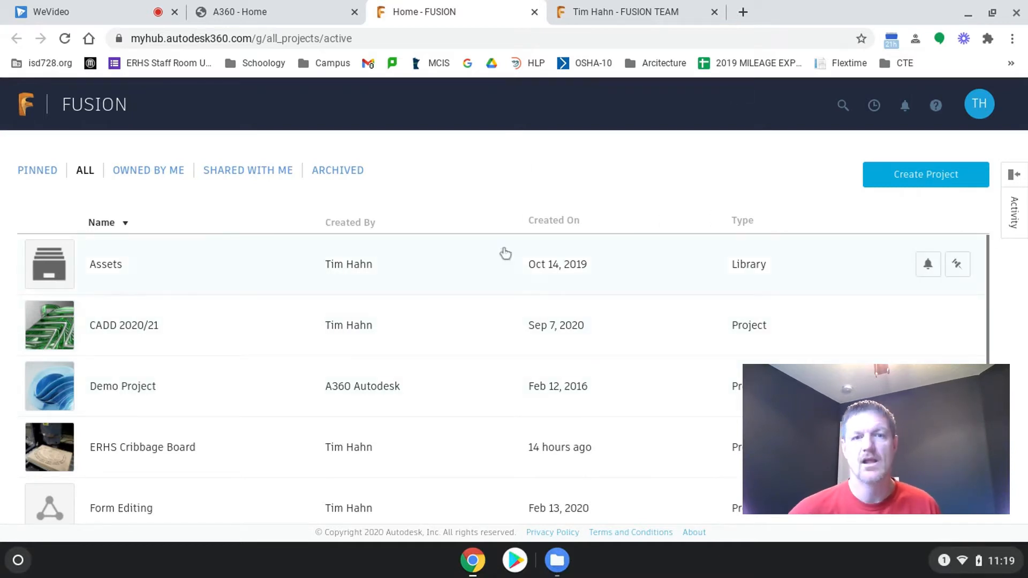
mouse_move(925, 173)
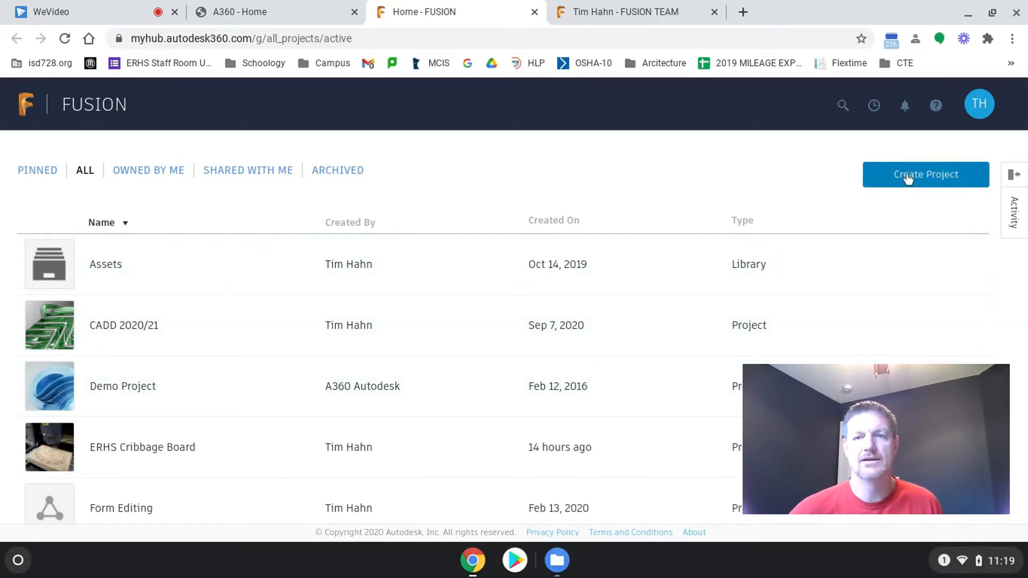
click(925, 174)
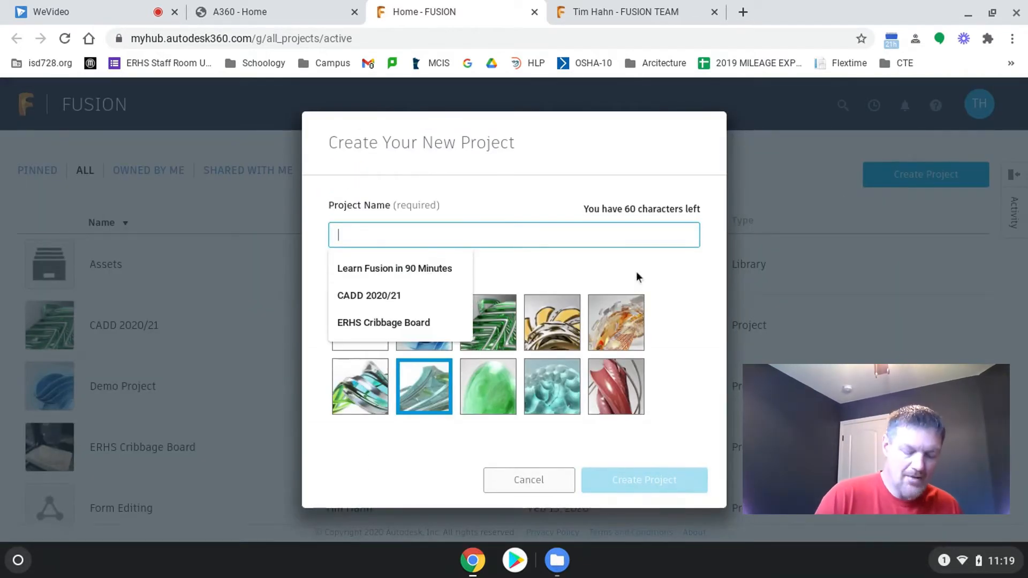
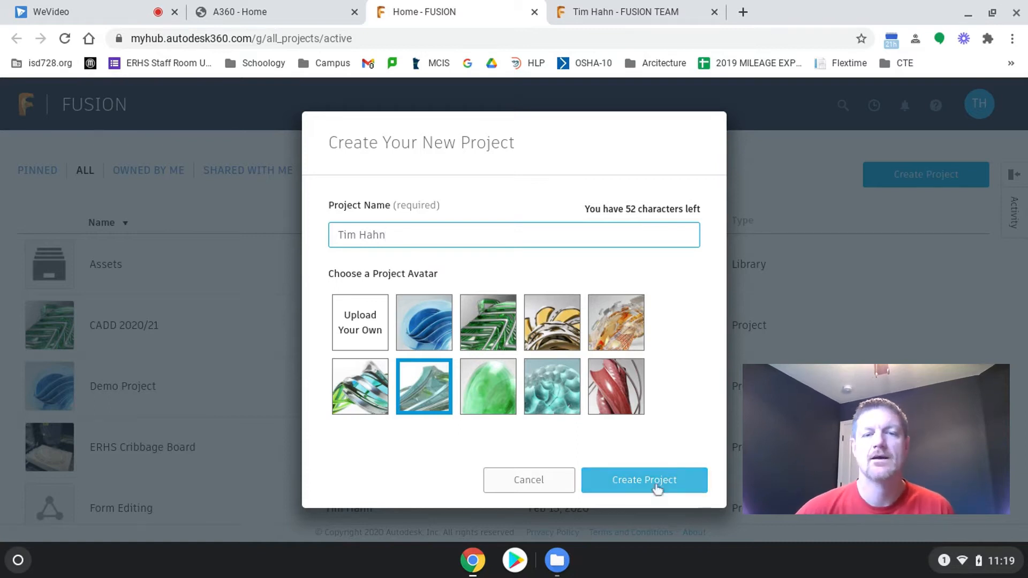
click(643, 480)
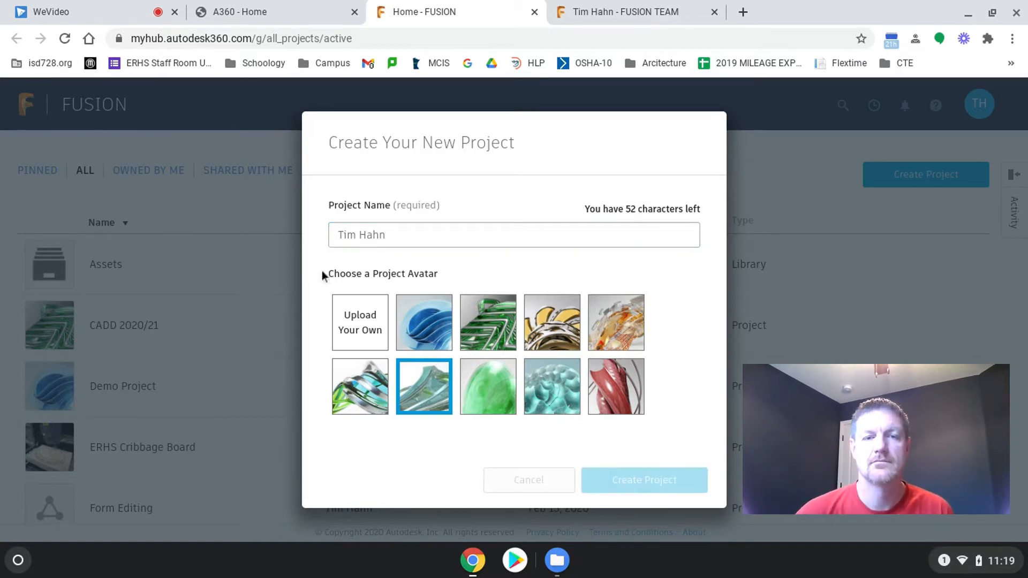
click(643, 480)
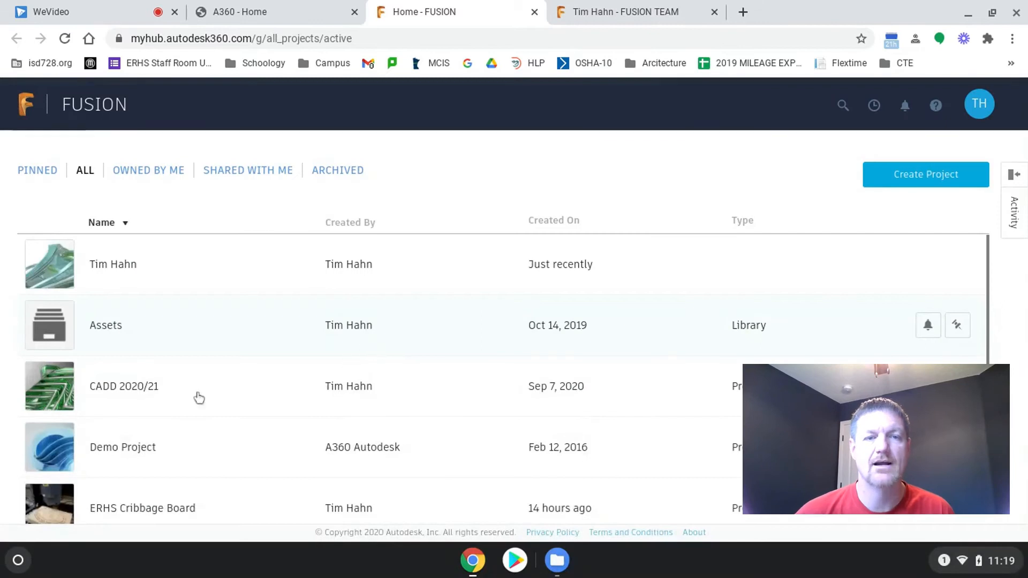
click(112, 263)
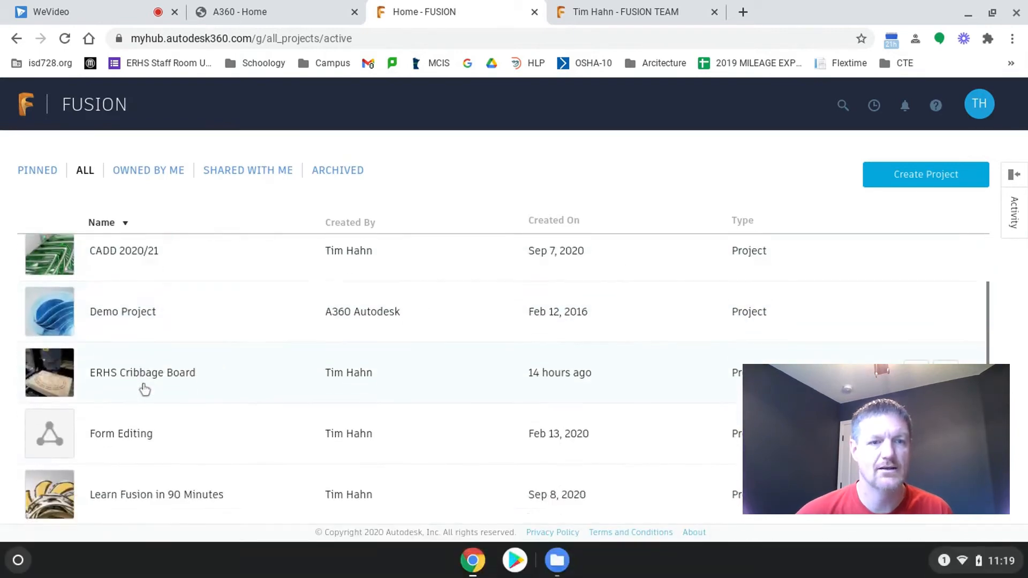
scroll(down, 3)
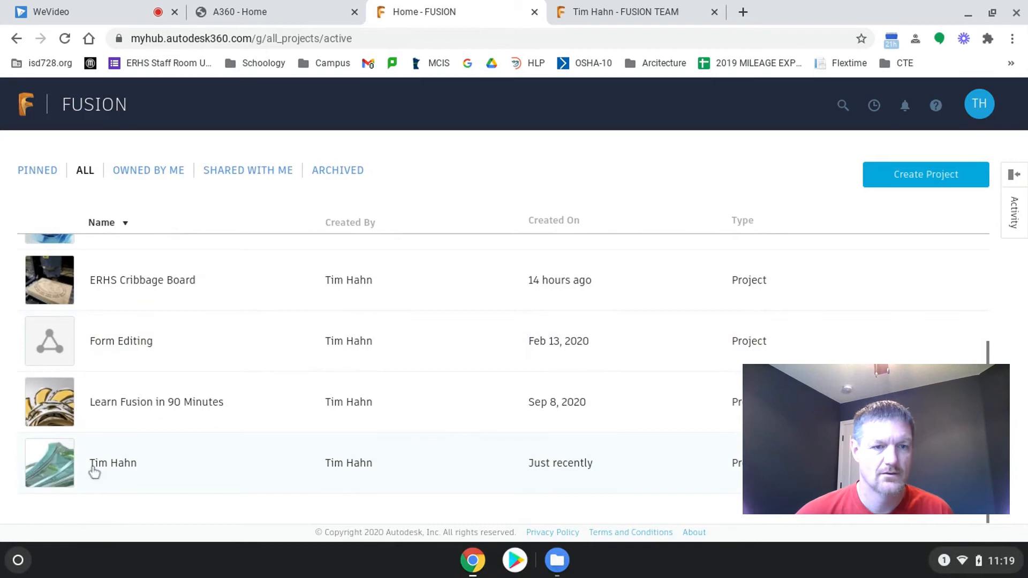
click(113, 463)
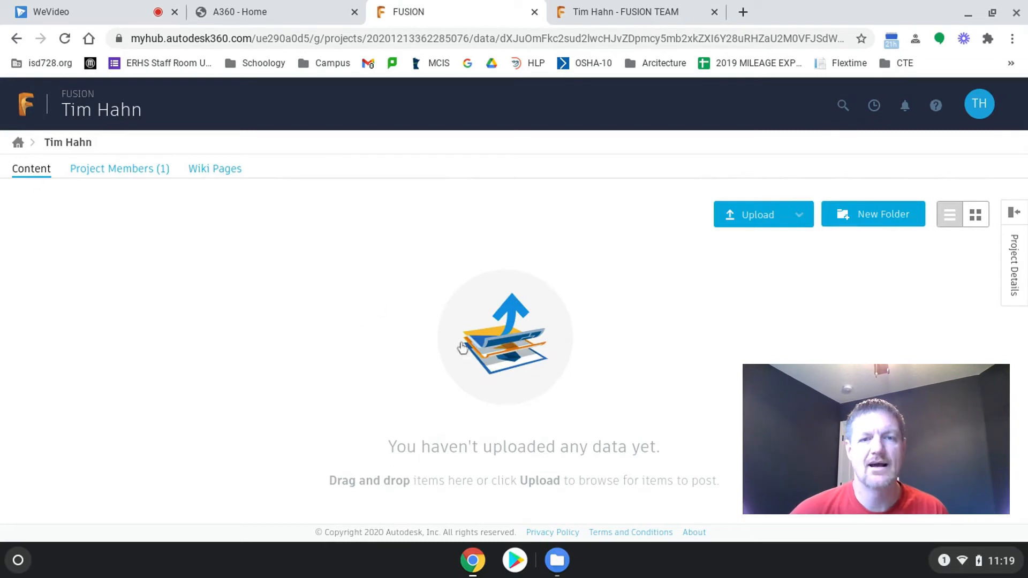
Create a folder named 'Cribbage Board' in the project's content
click(872, 214)
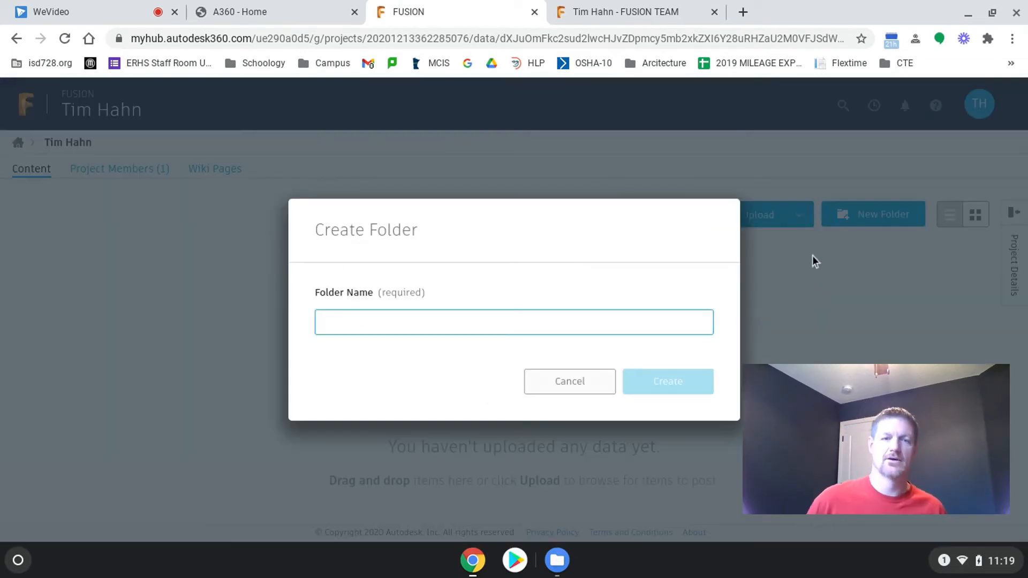
text(Cribba)
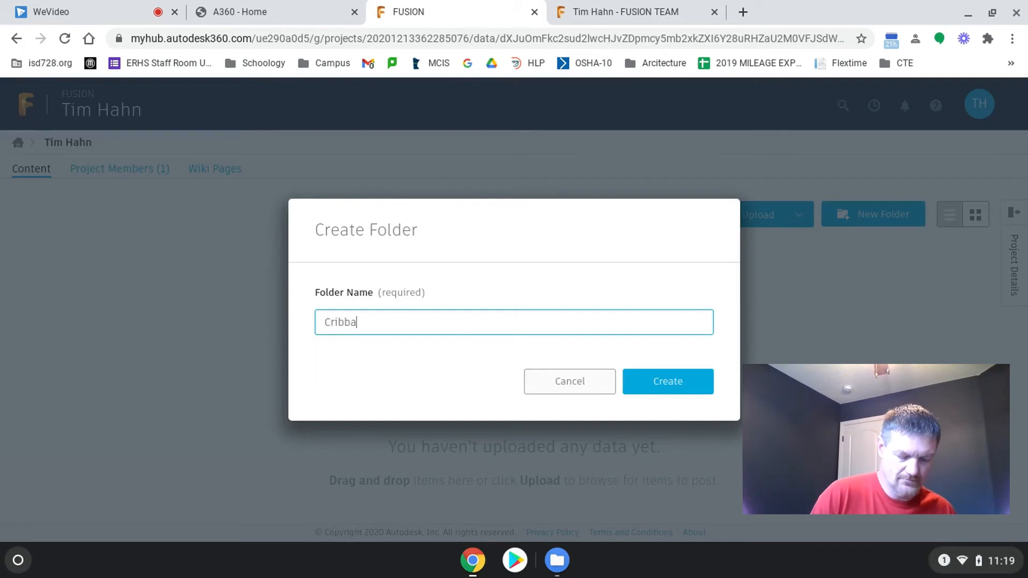
text(ge Board)
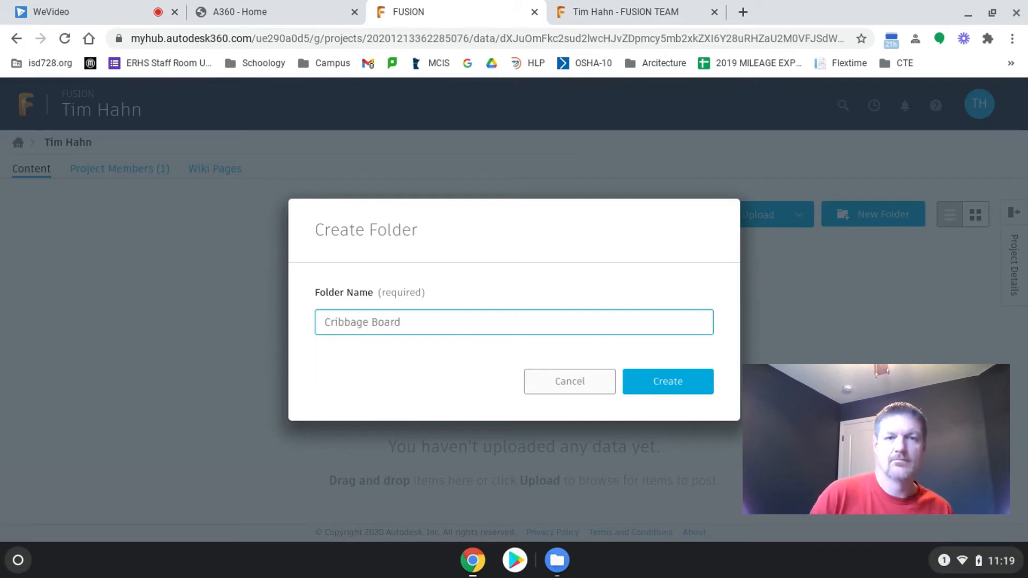
click(666, 382)
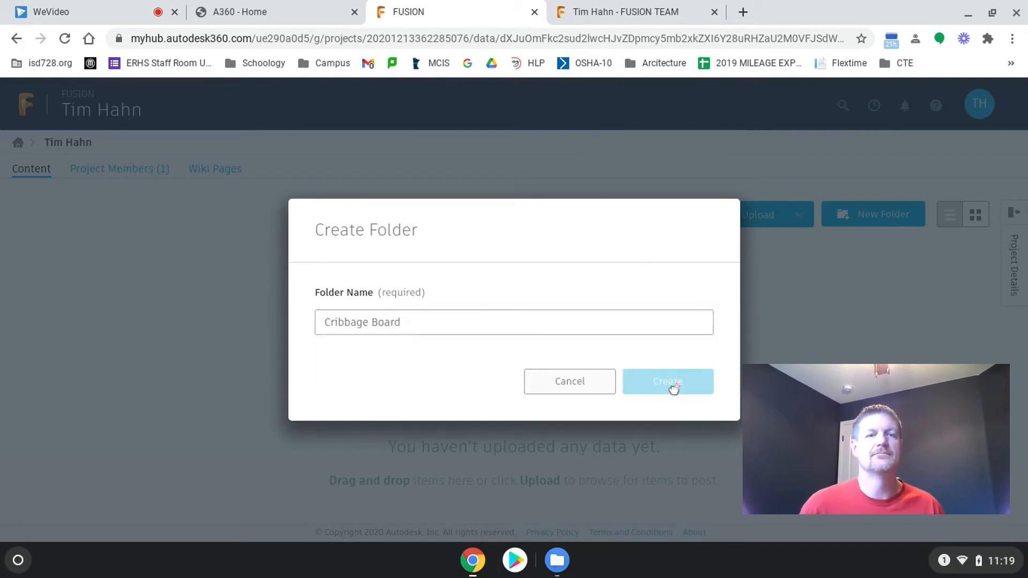
click(667, 381)
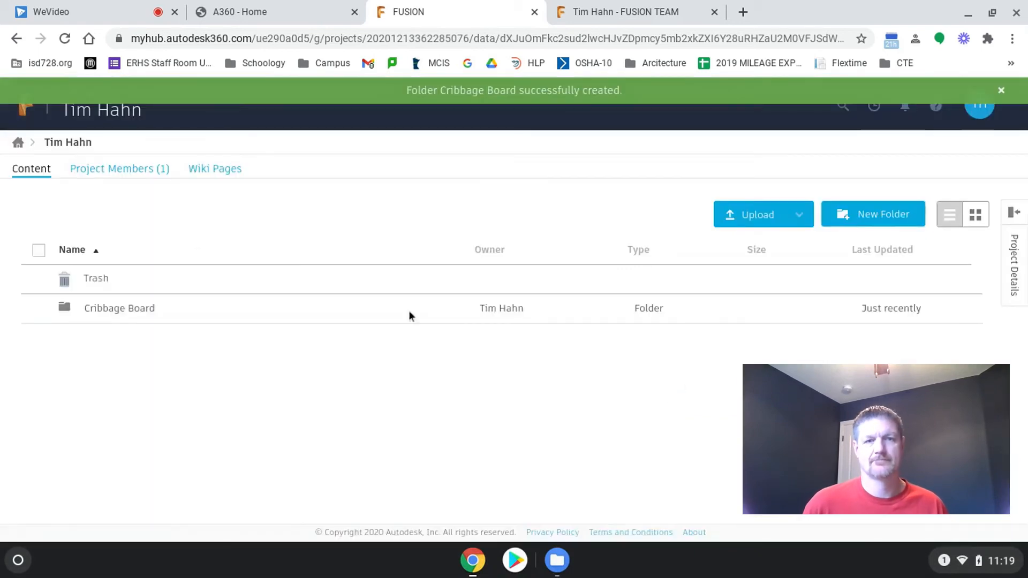
mouse_move(160, 321)
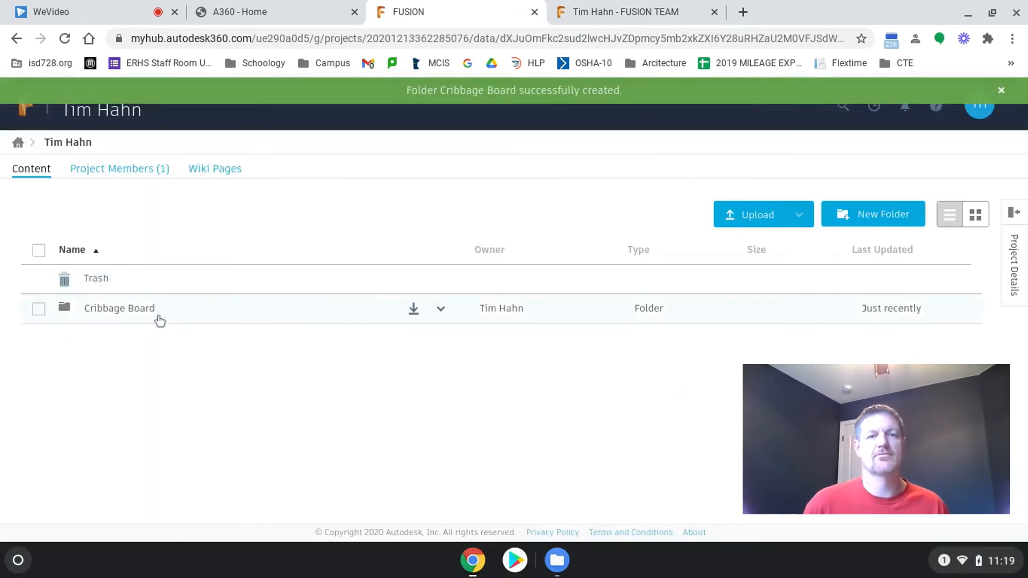
mouse_move(120, 309)
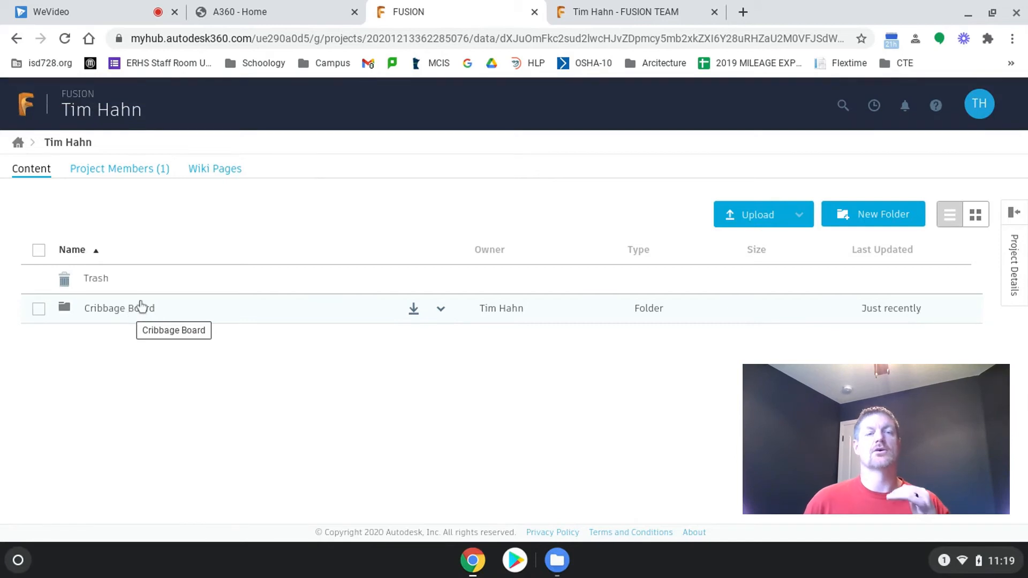
mouse_move(214, 279)
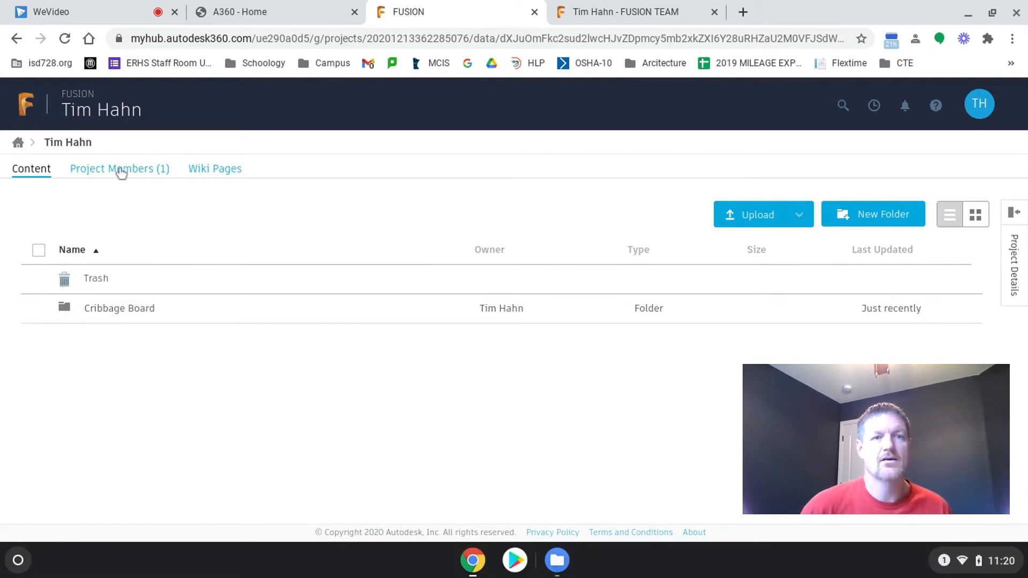
click(119, 169)
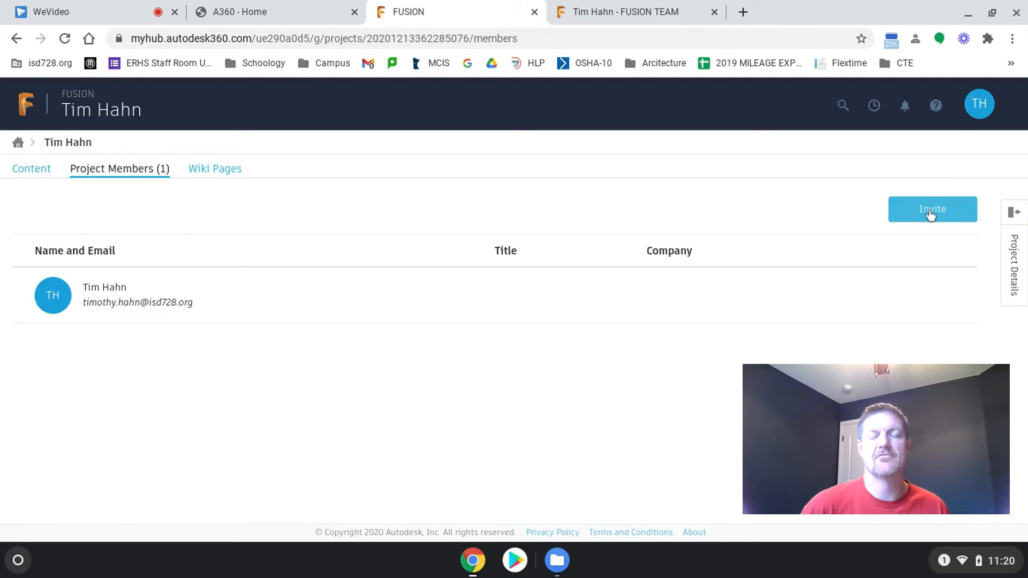
mouse_move(403, 431)
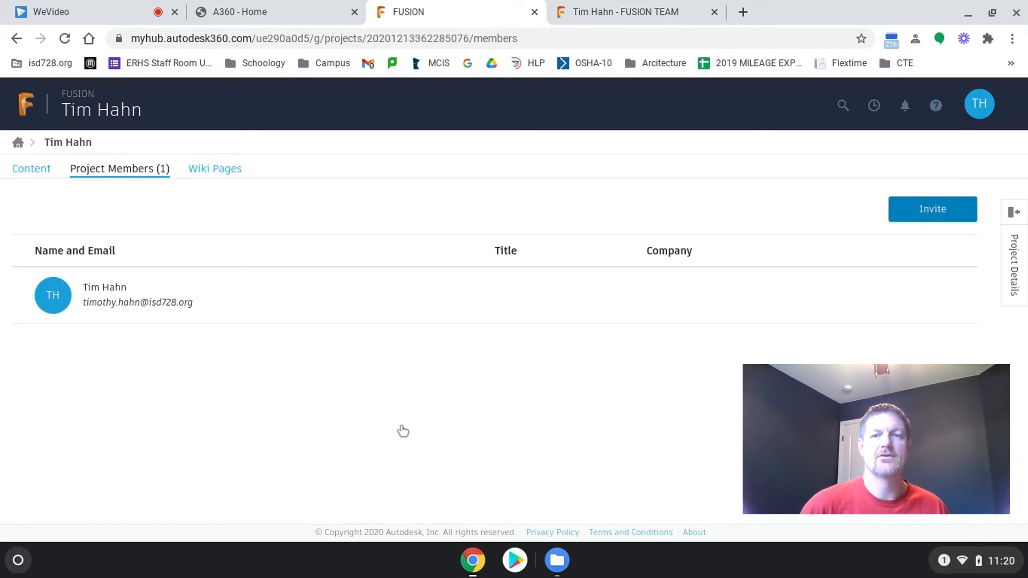
click(932, 208)
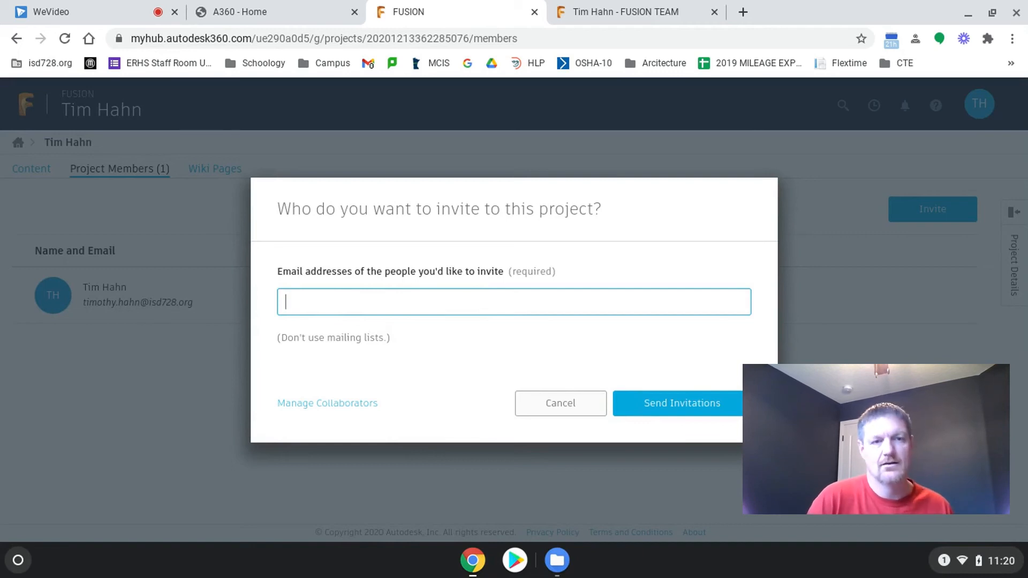
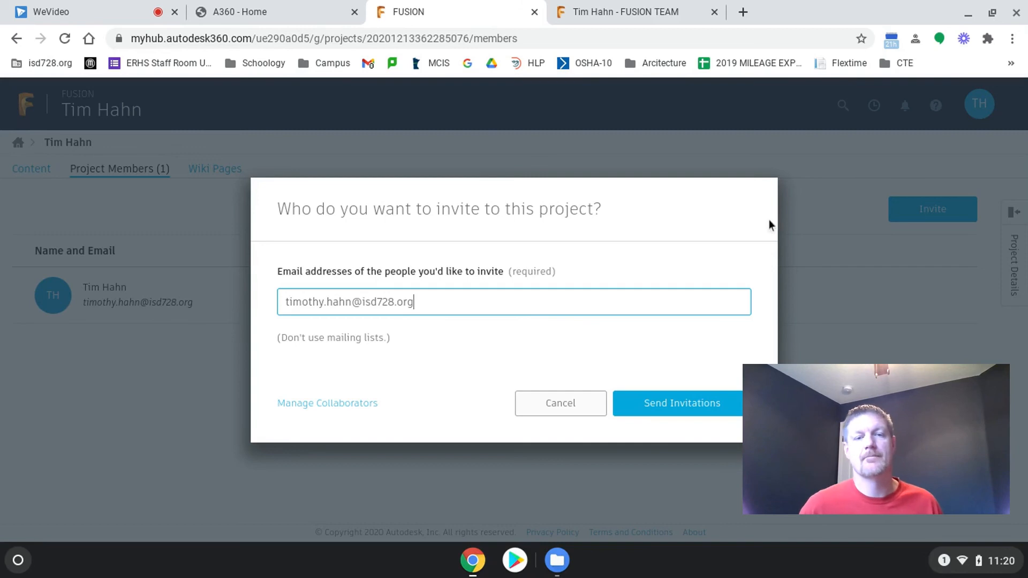
mouse_move(682, 403)
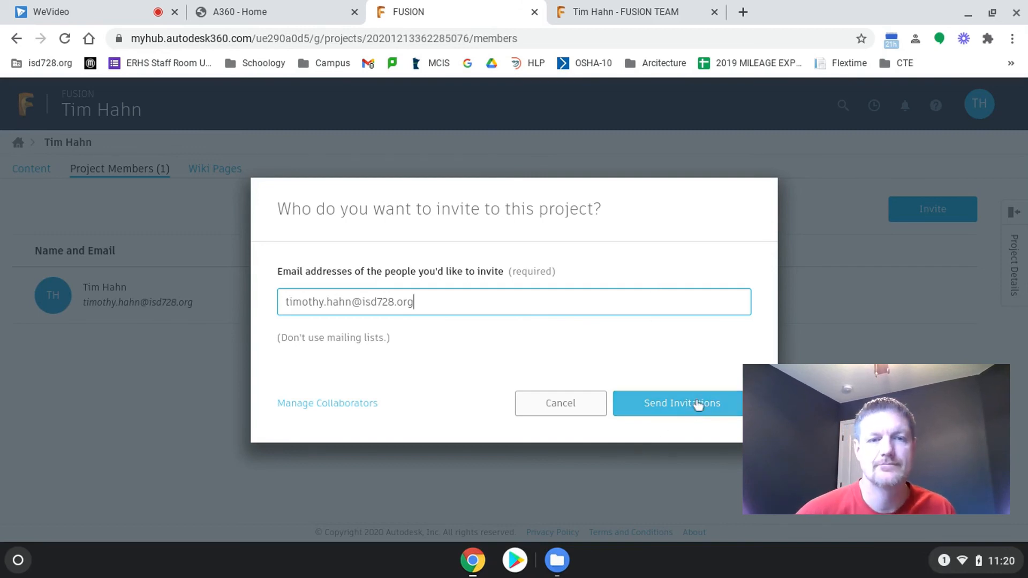
click(681, 403)
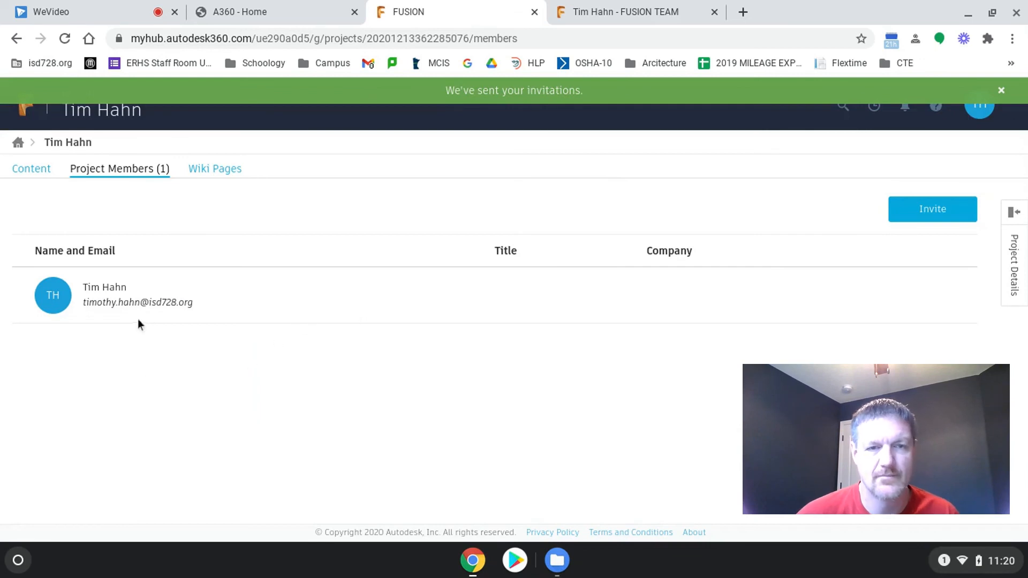
mouse_move(93, 360)
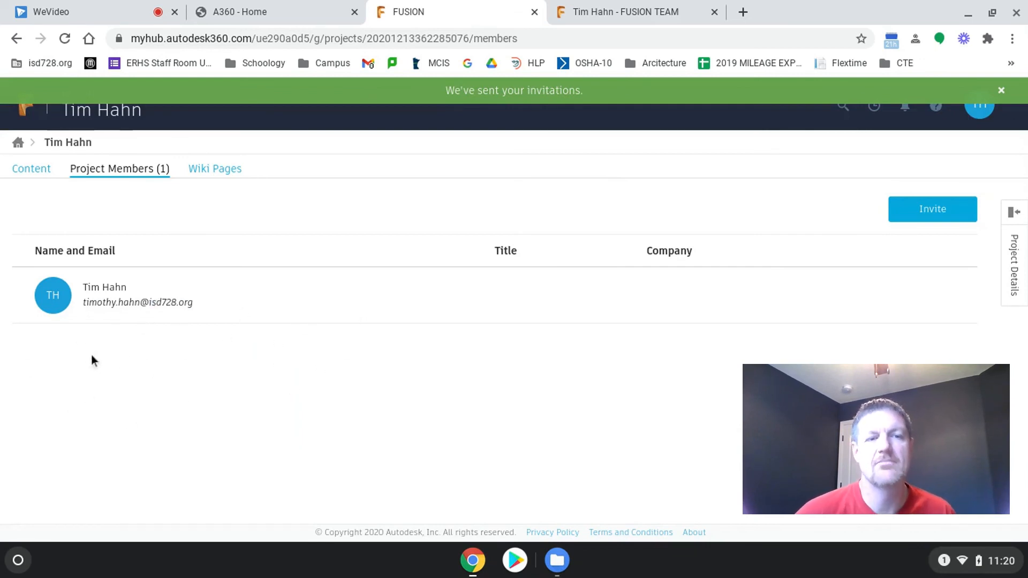
click(1001, 90)
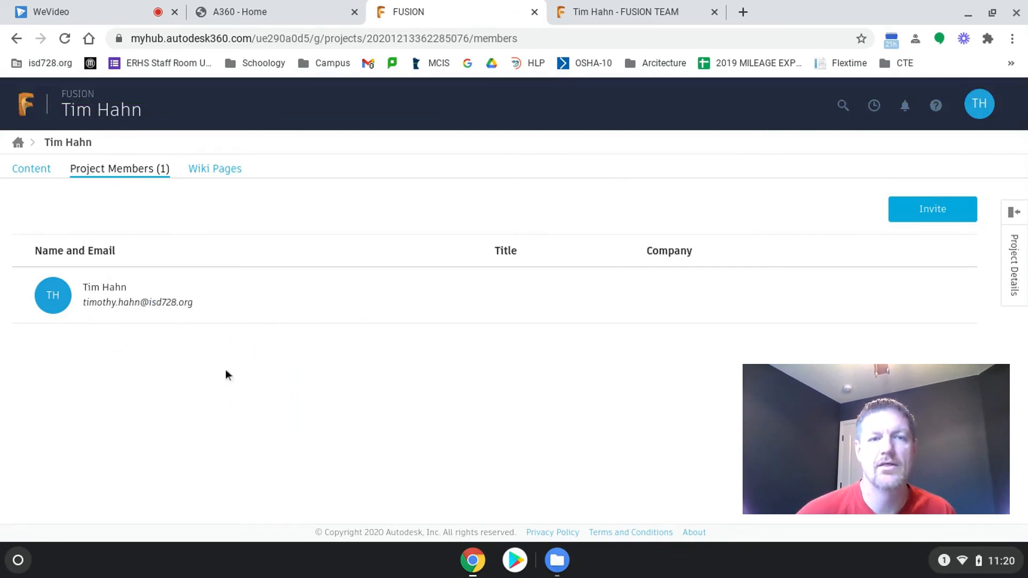
mouse_move(210, 384)
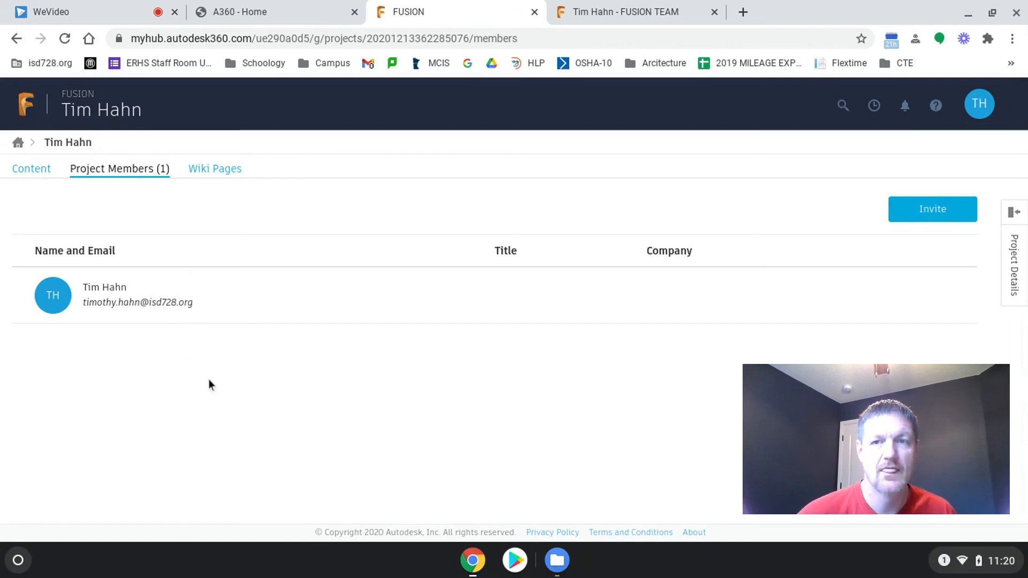
mouse_move(165, 322)
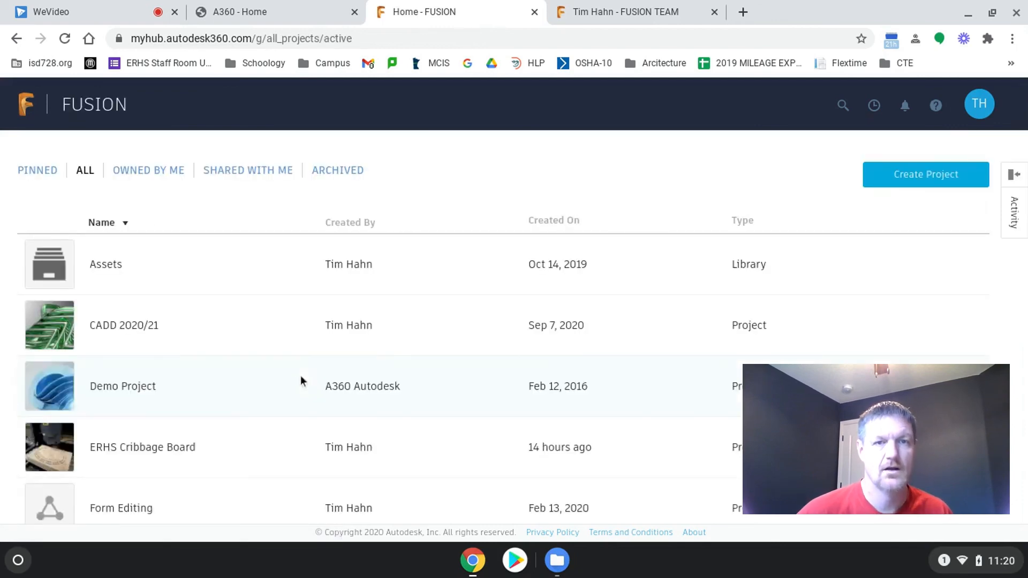
scroll(down, 3)
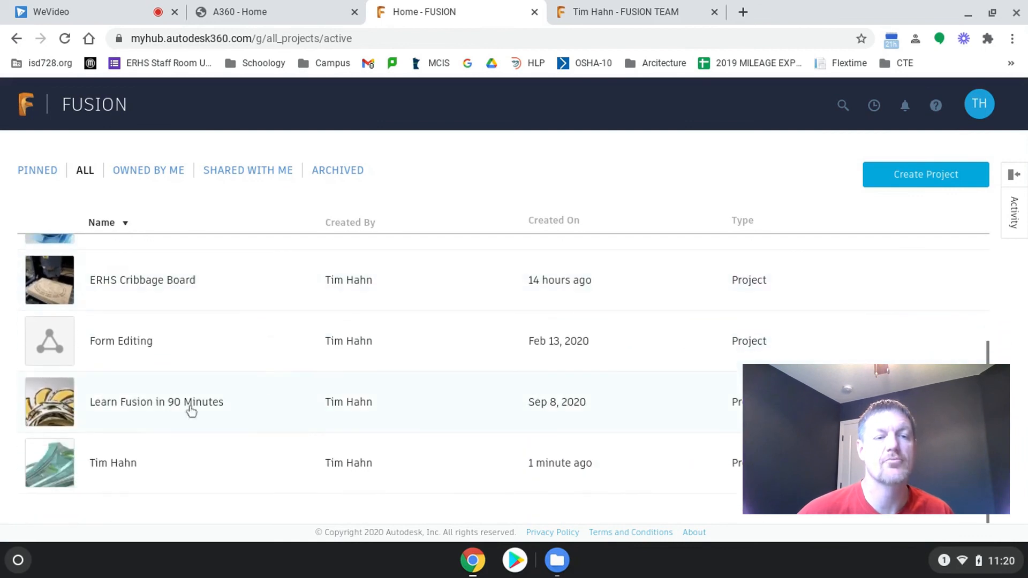
mouse_move(52, 484)
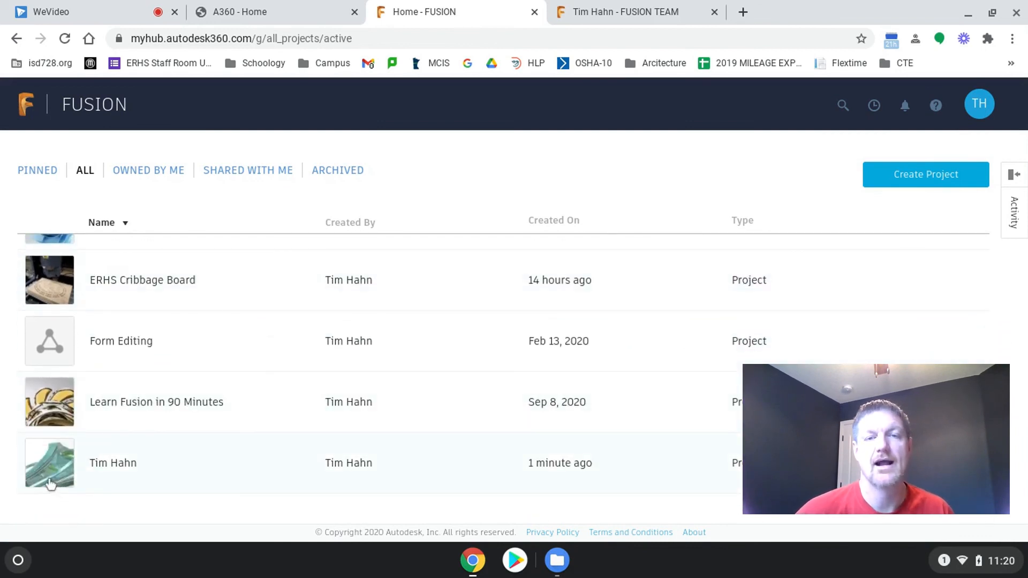